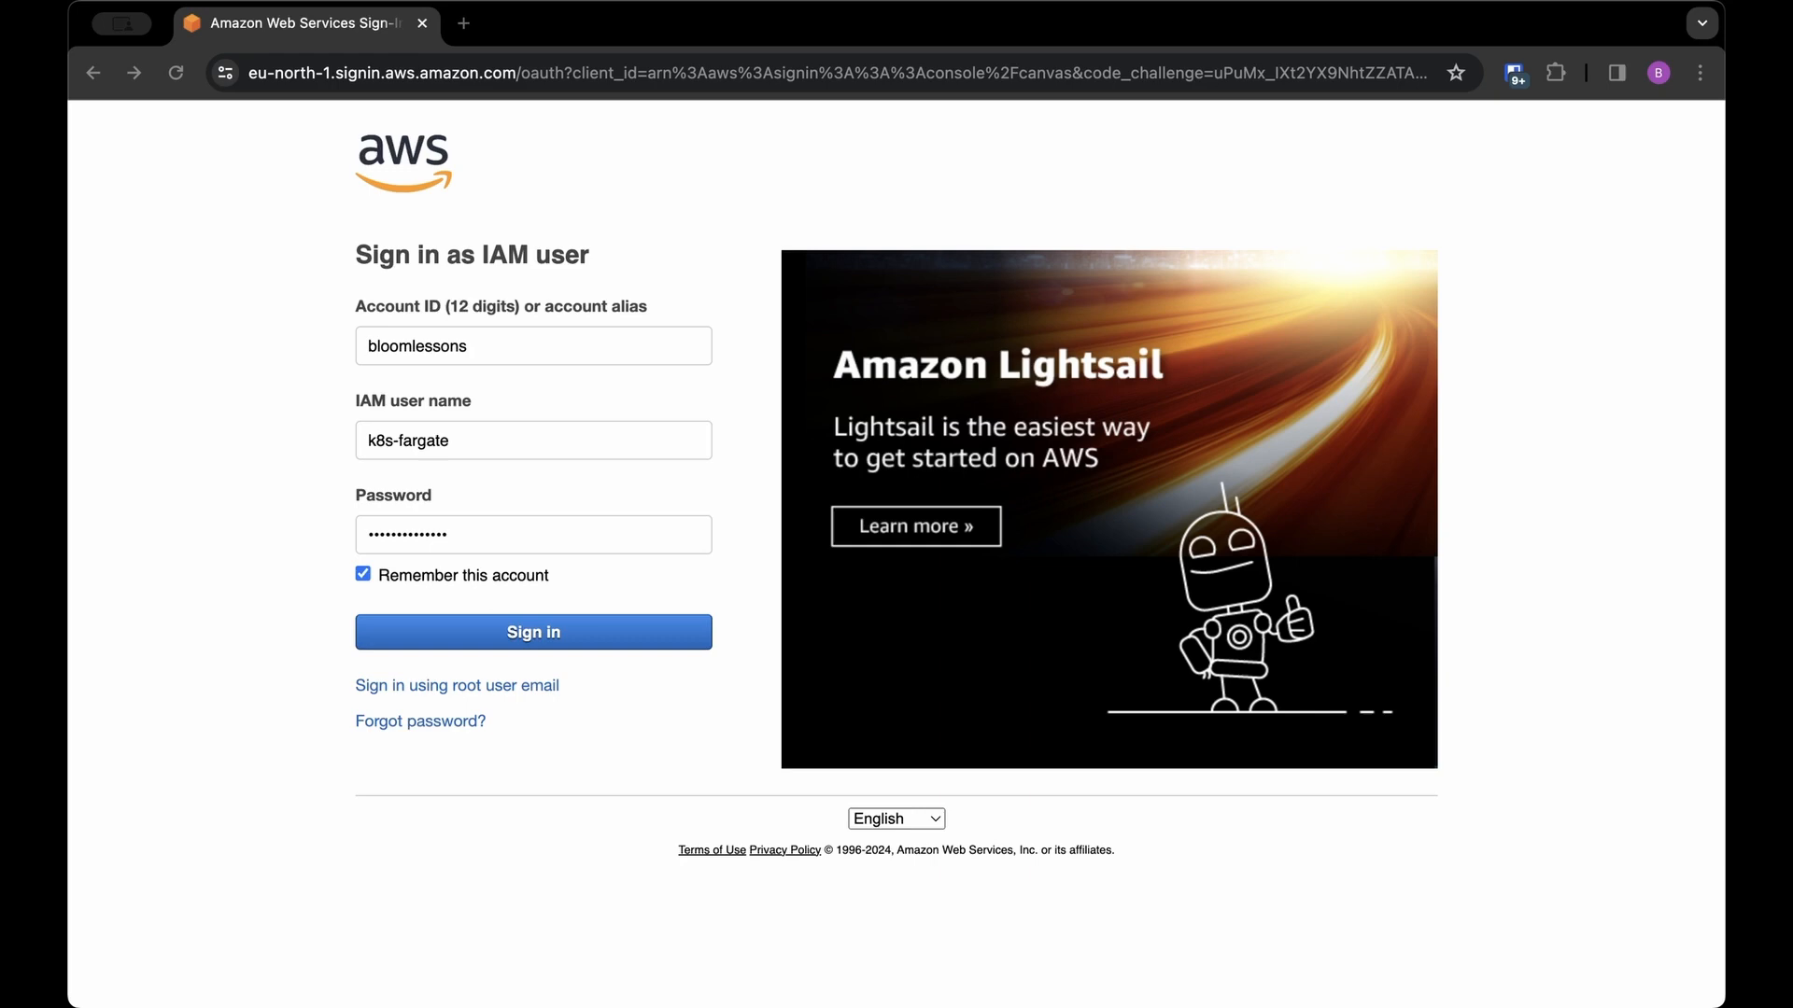
Sign in as the IAM user and land on the Console Home dashboard
left_click(532, 631)
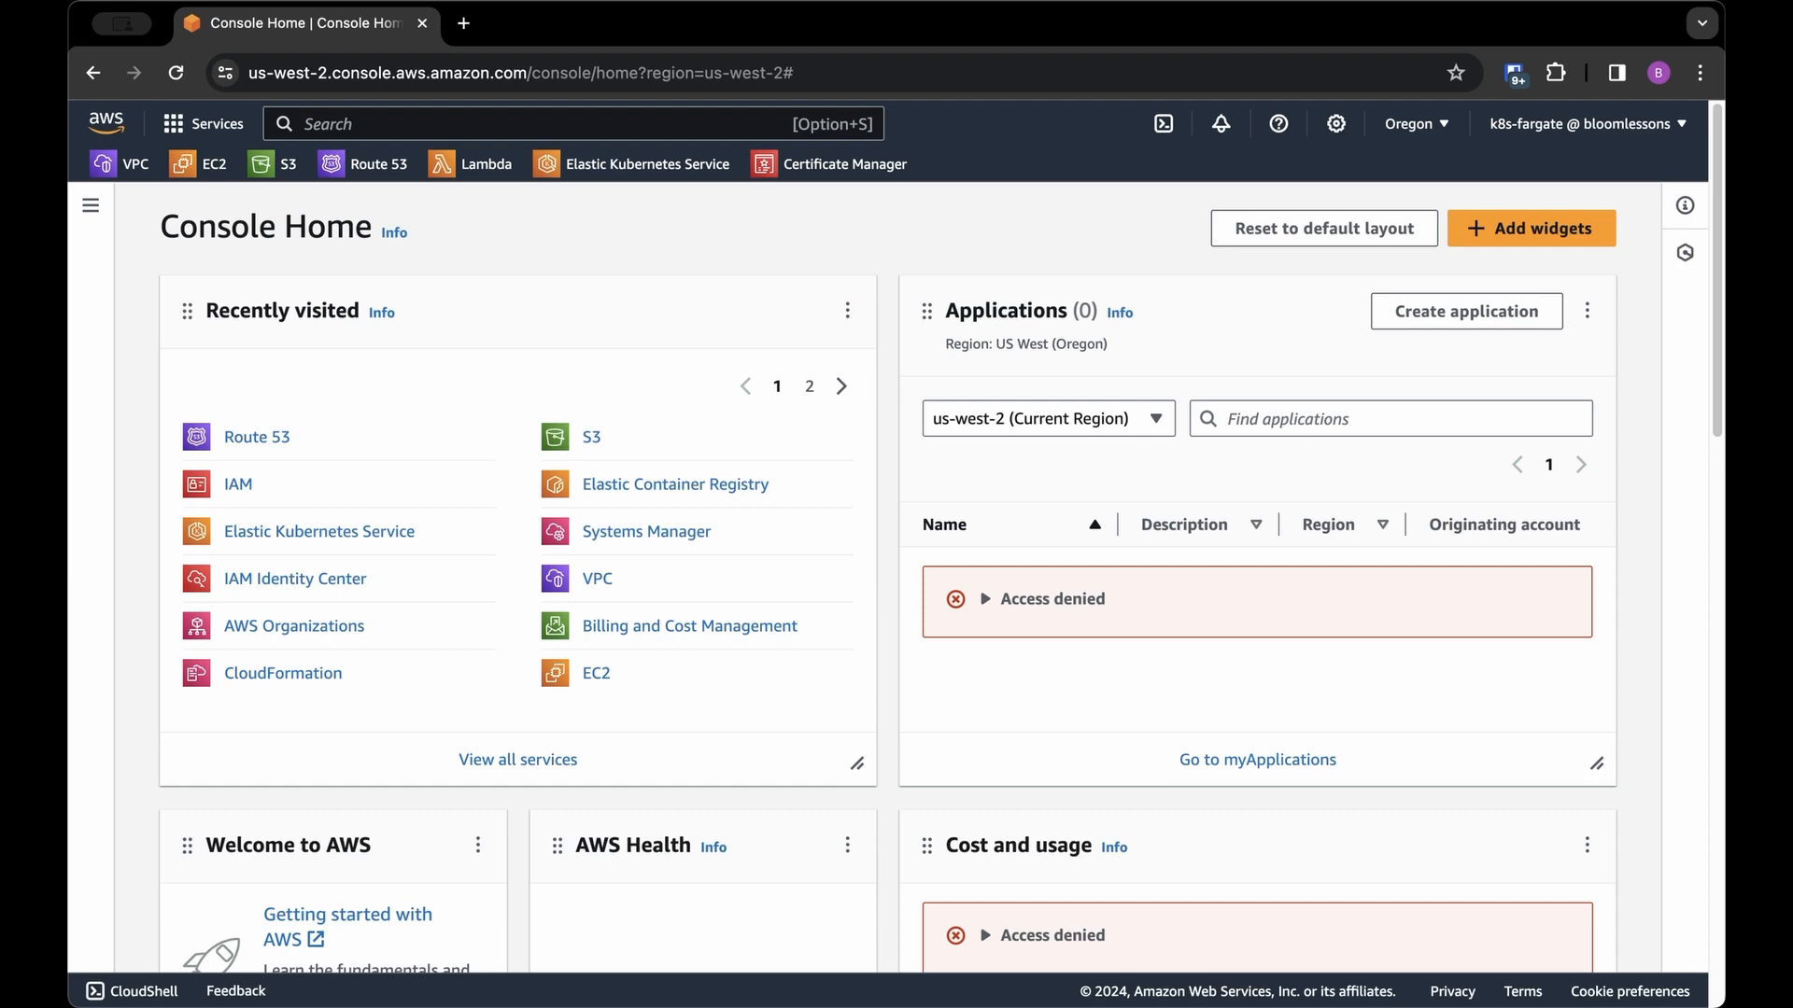
Find IAM via the services search and start the Add an Identity provider form
type("IA")
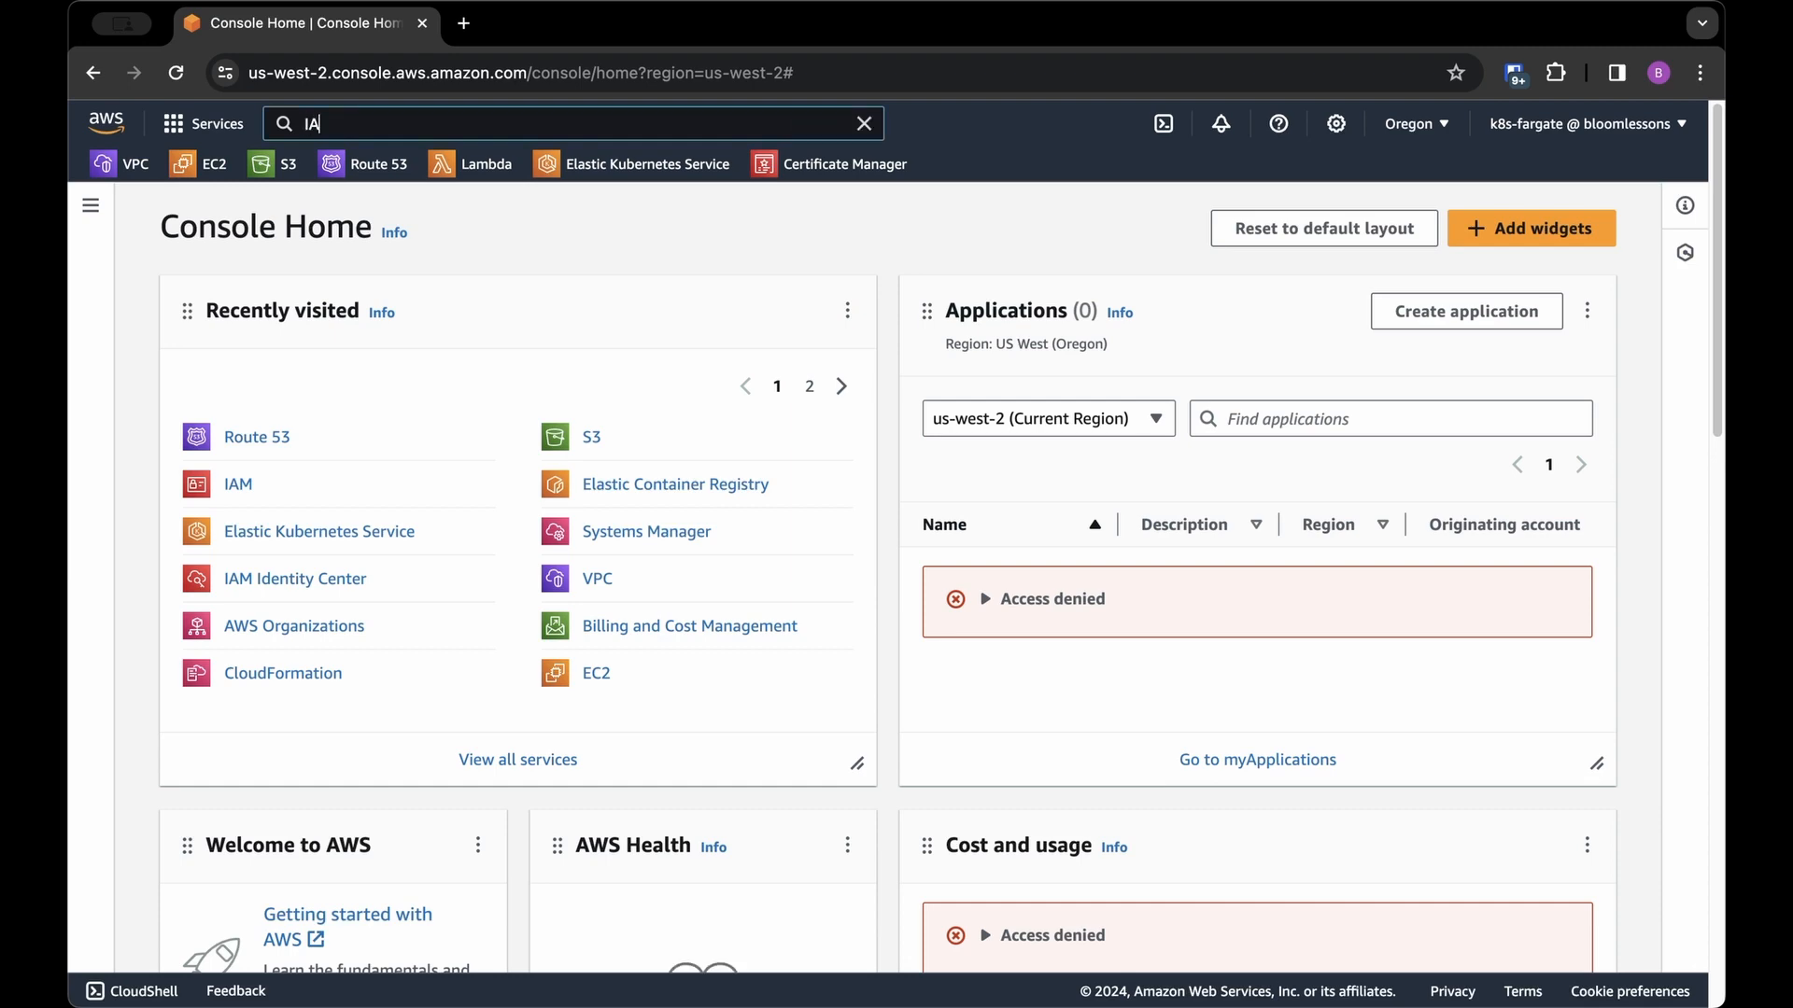
left_click(237, 484)
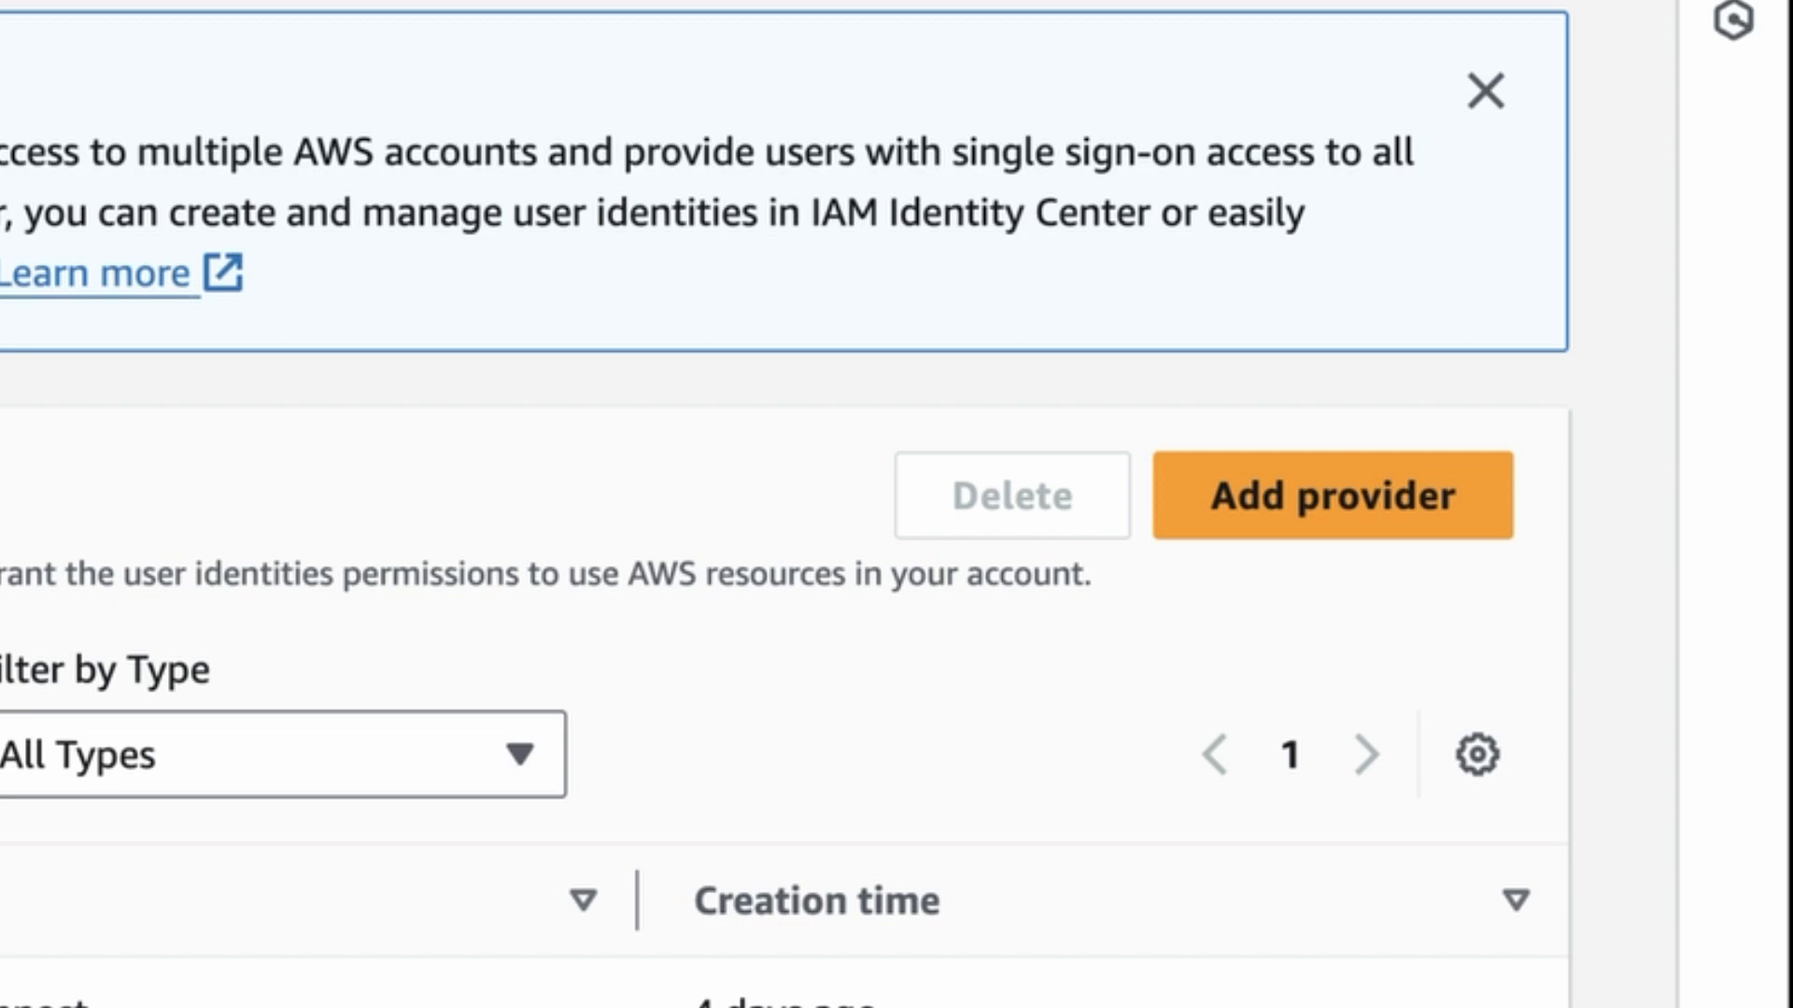
left_click(1331, 495)
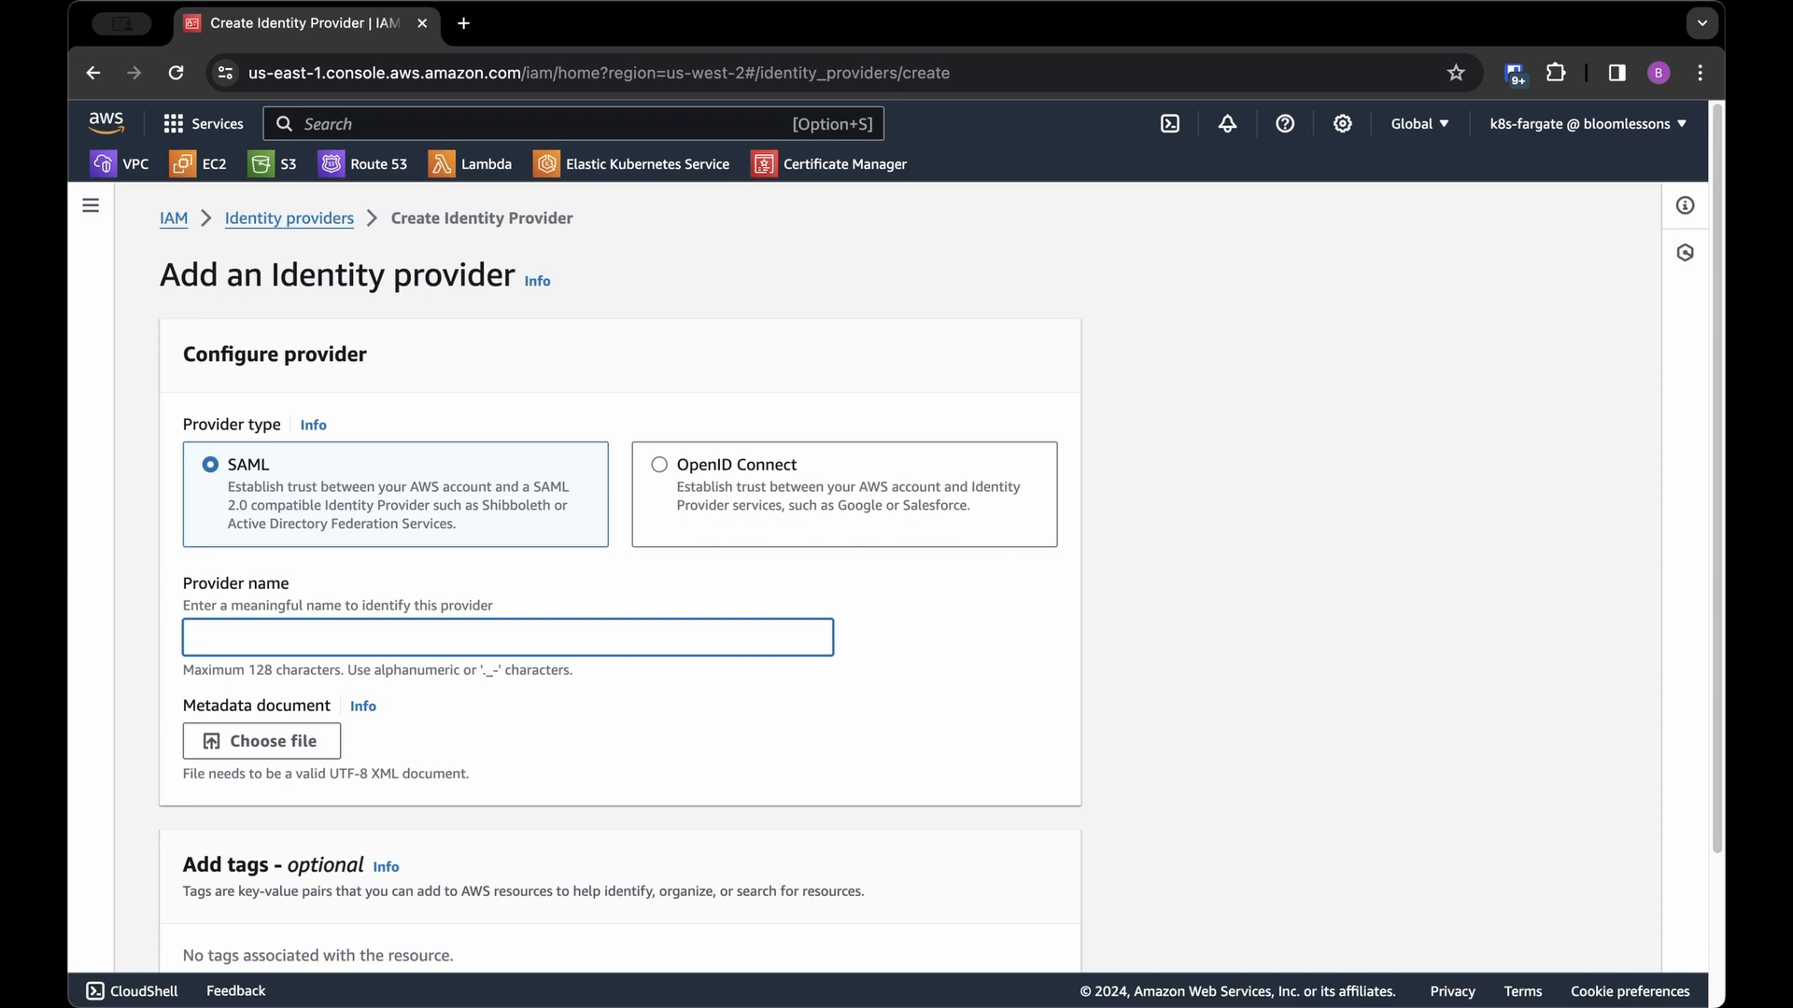
Choose OpenID Connect, set audience sts.amazonaws.com and add a tag with key Project
left_click(659, 465)
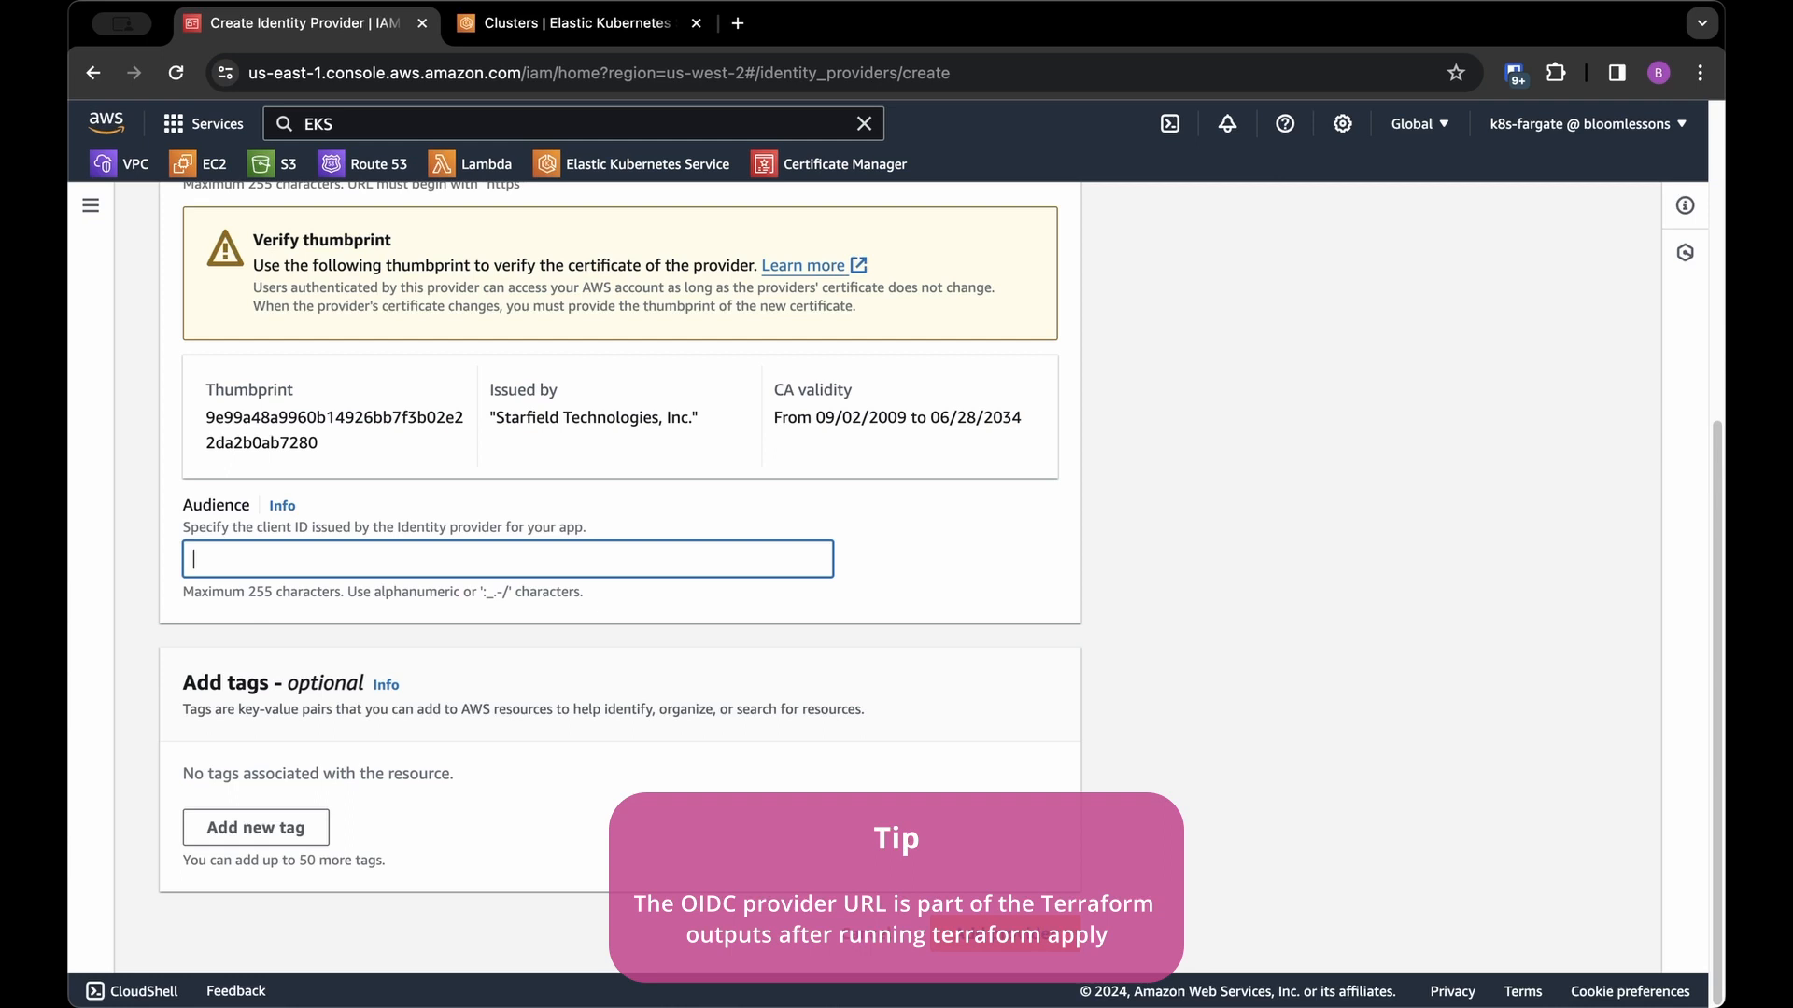
left_click(1003, 956)
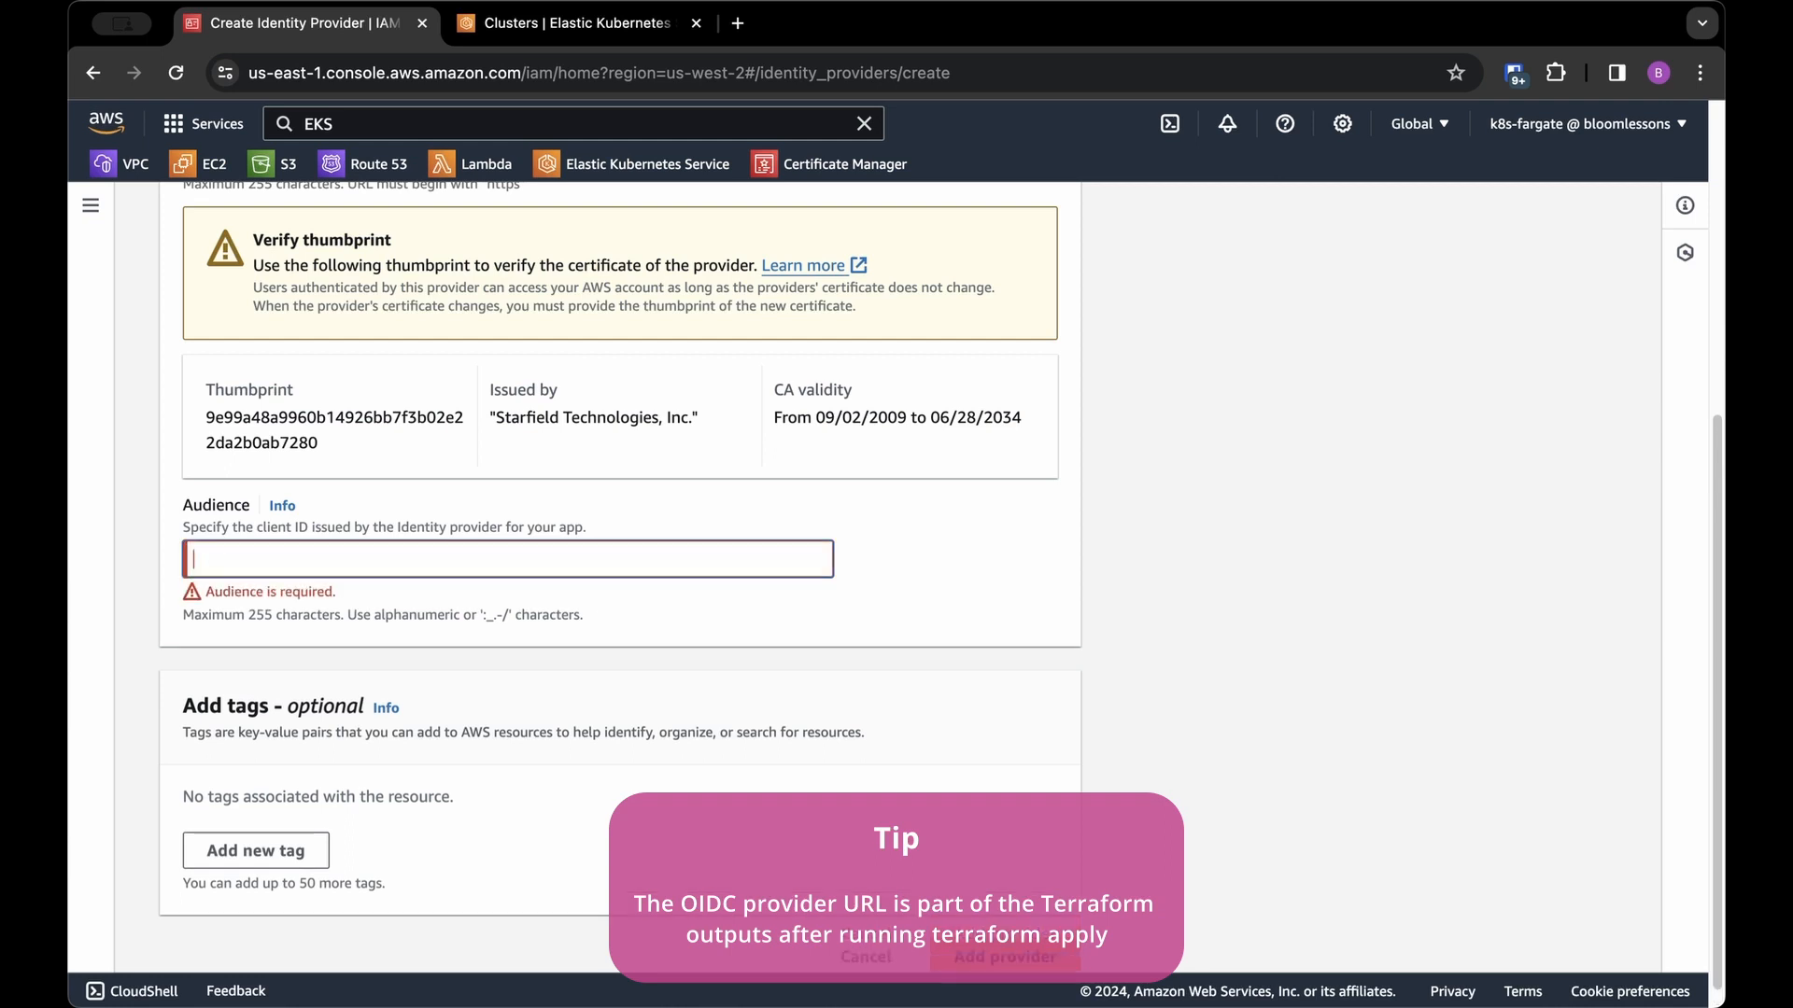
type("sts.amazonaws.")
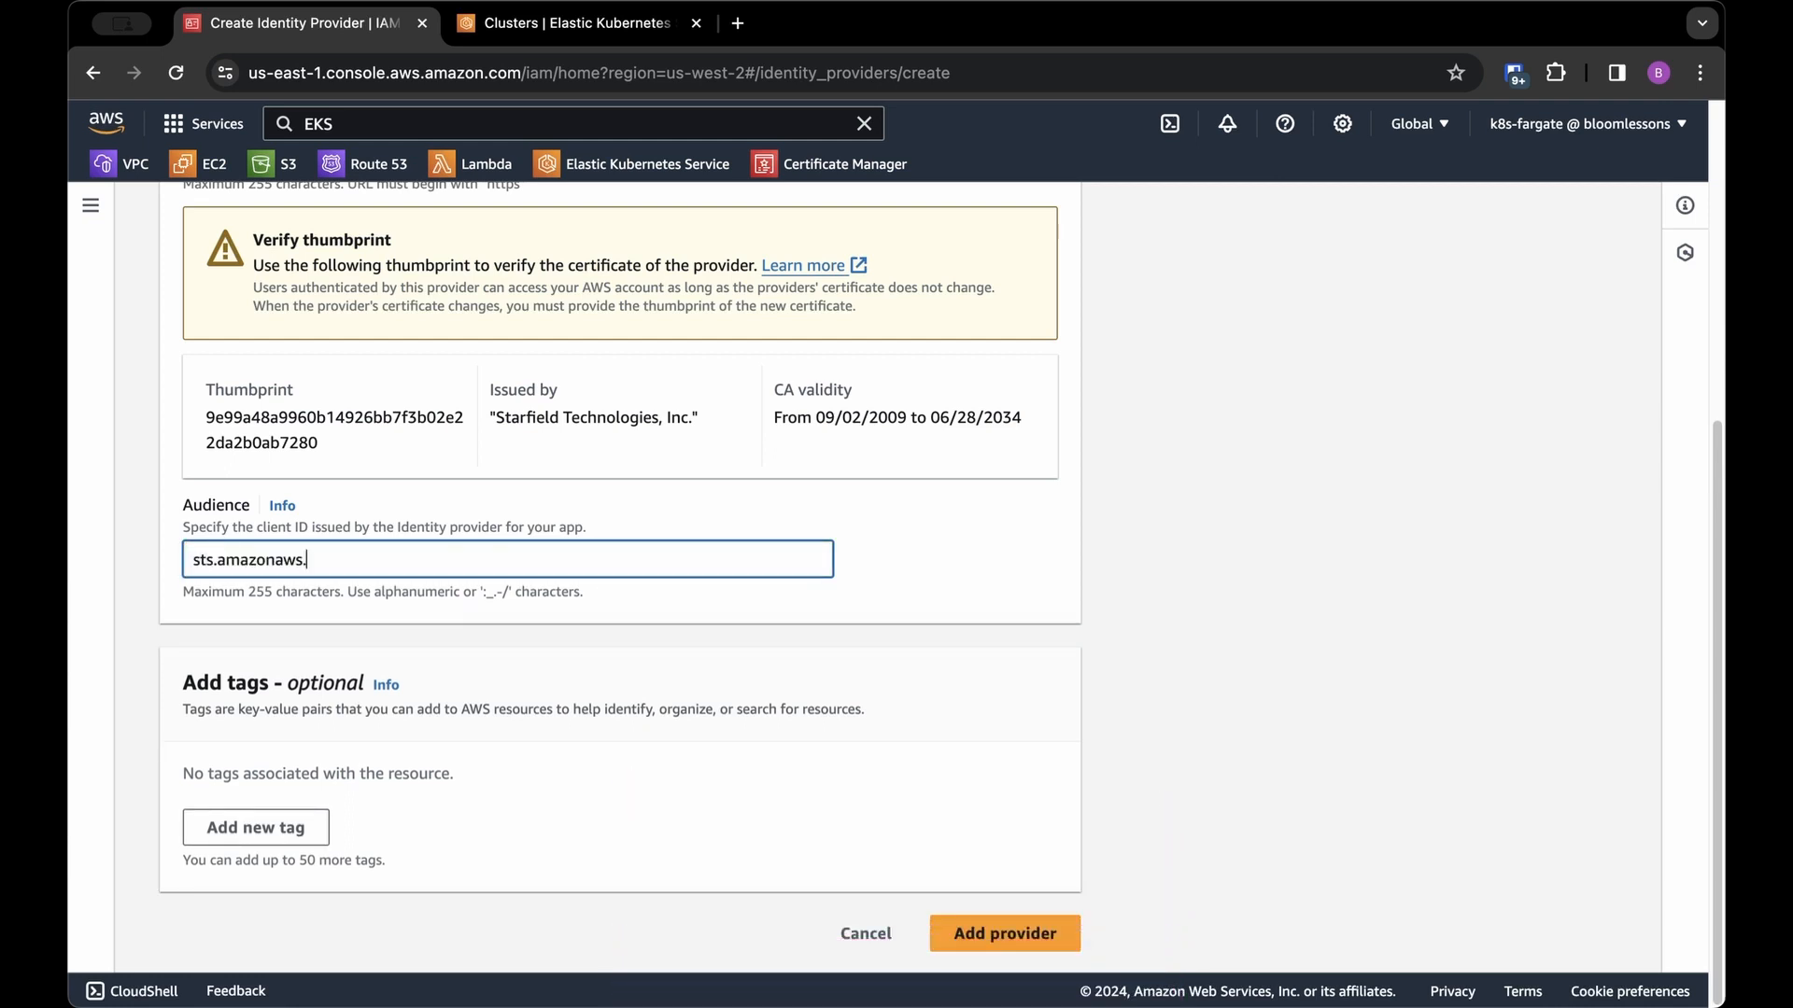
type("com")
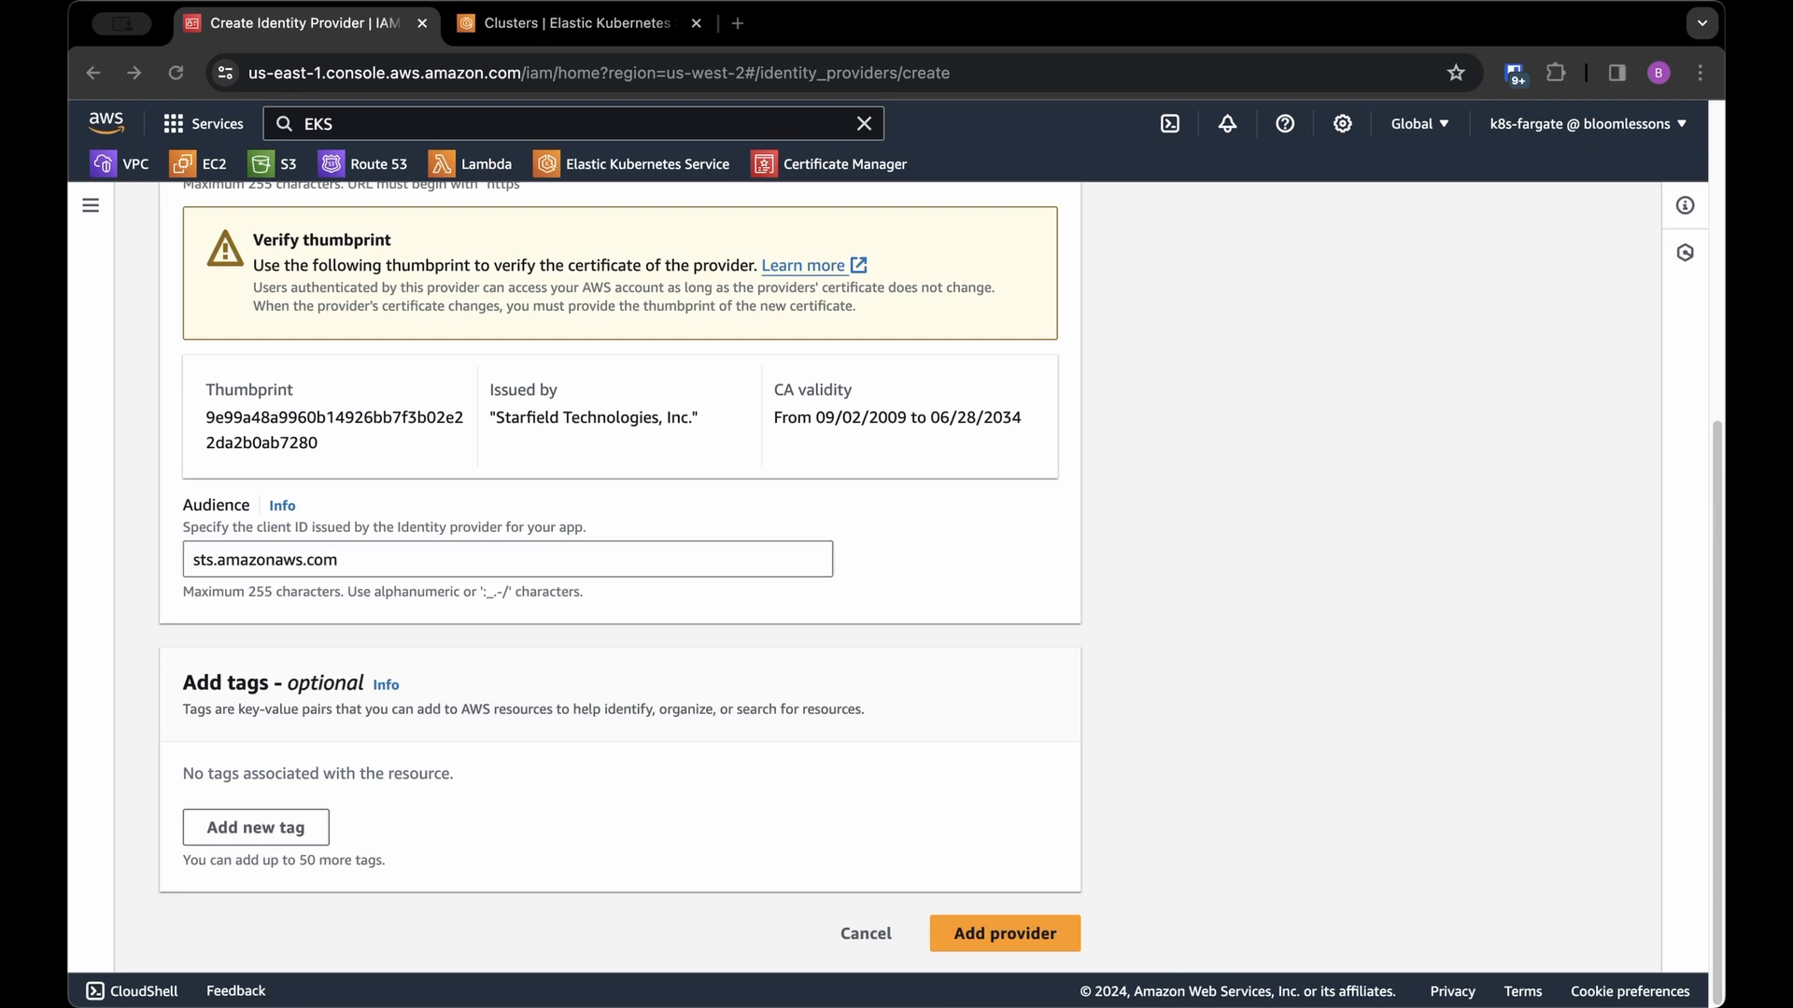
type("Project")
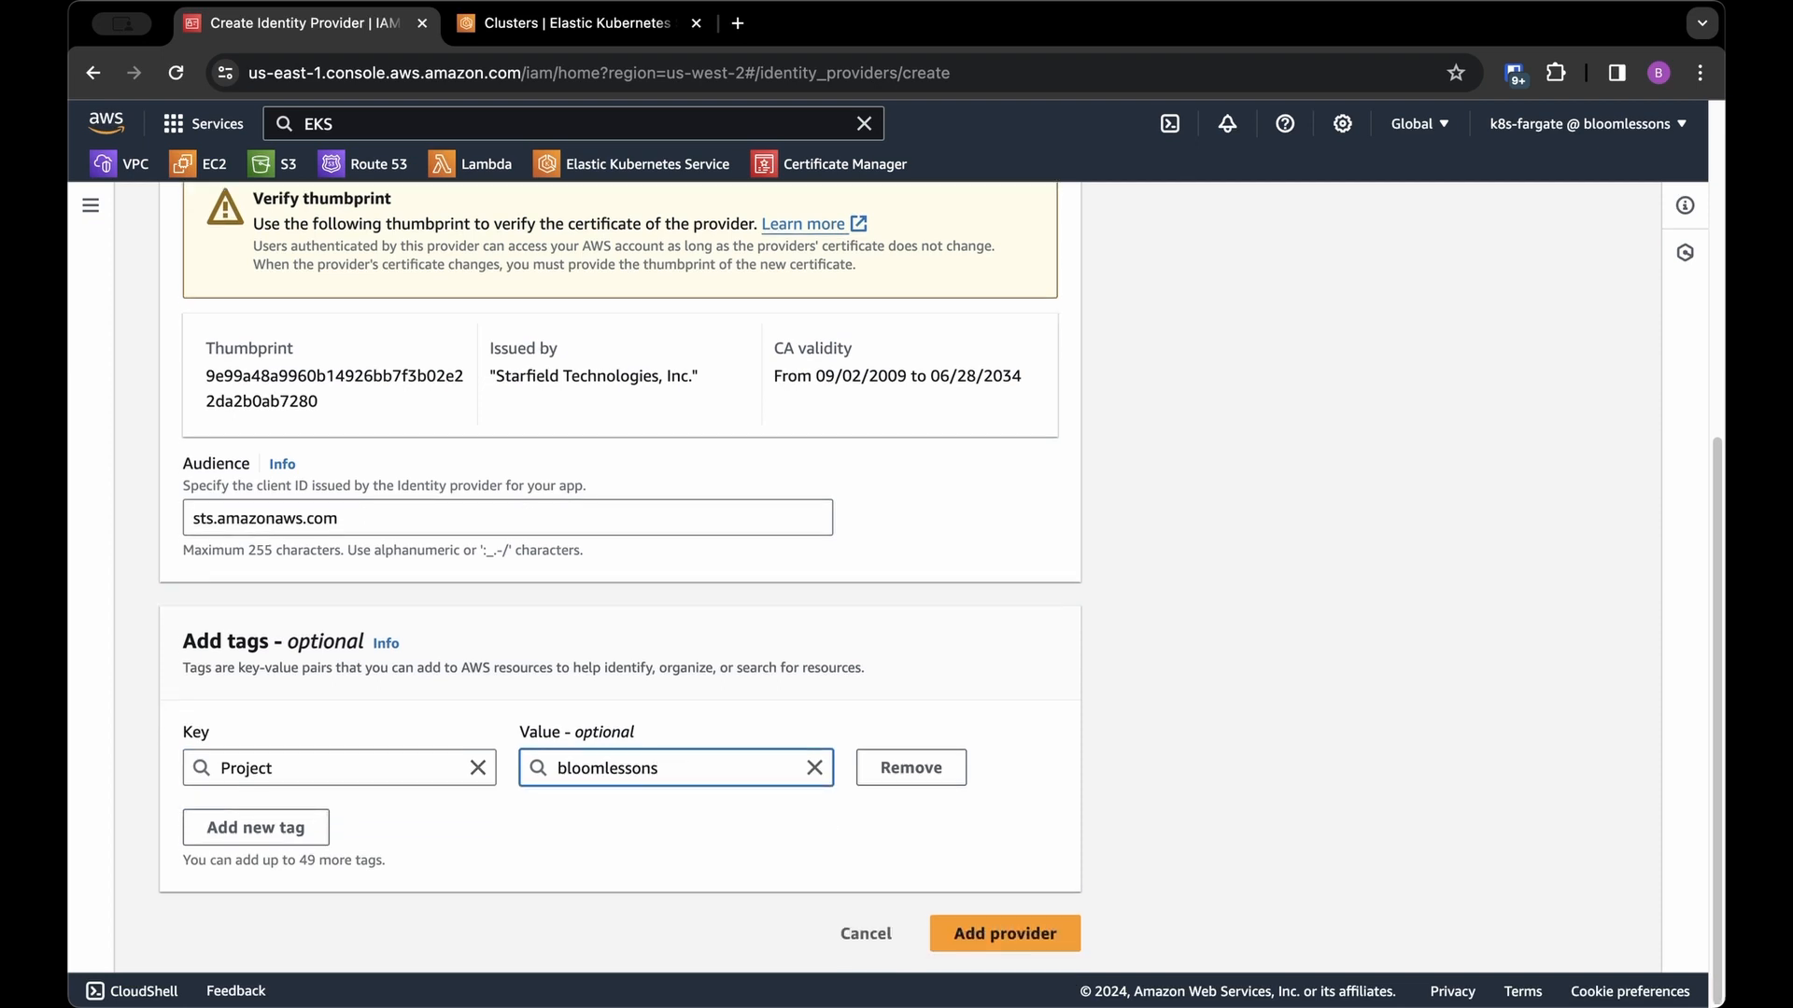
Submit the provider, hit the tagging authorization error, then remove the Project tag and dismiss the banner
left_click(1005, 934)
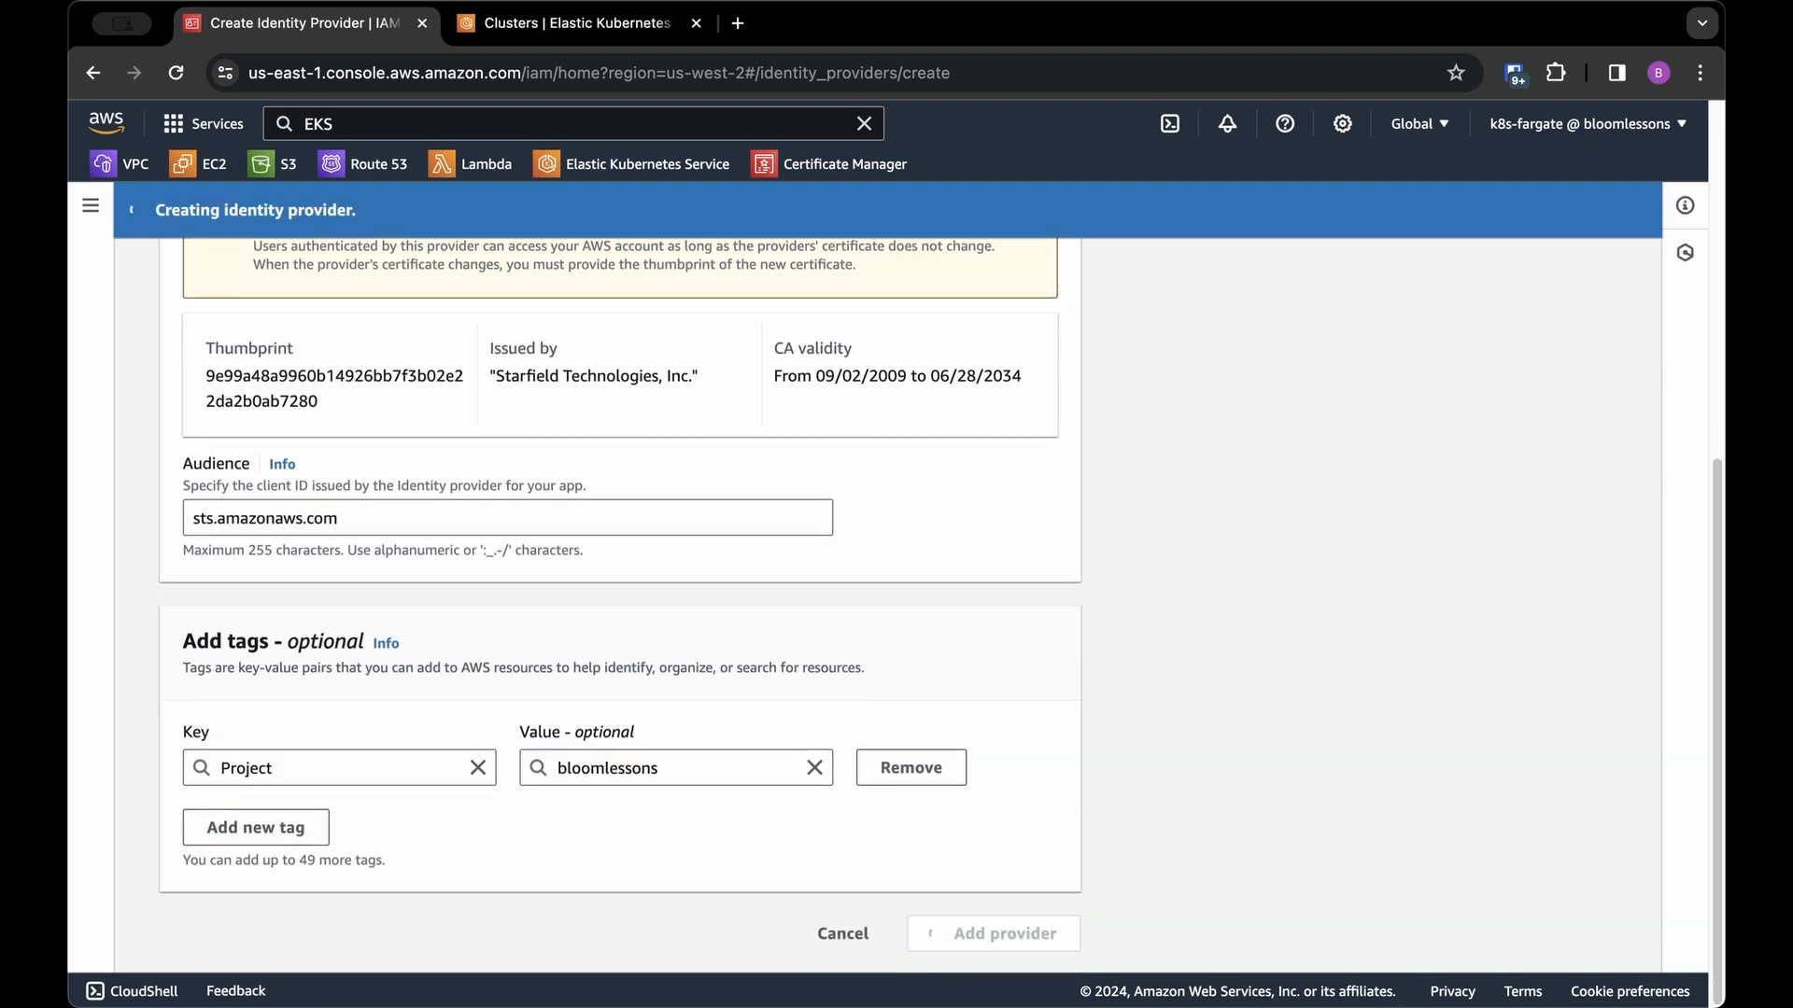
left_click(1002, 934)
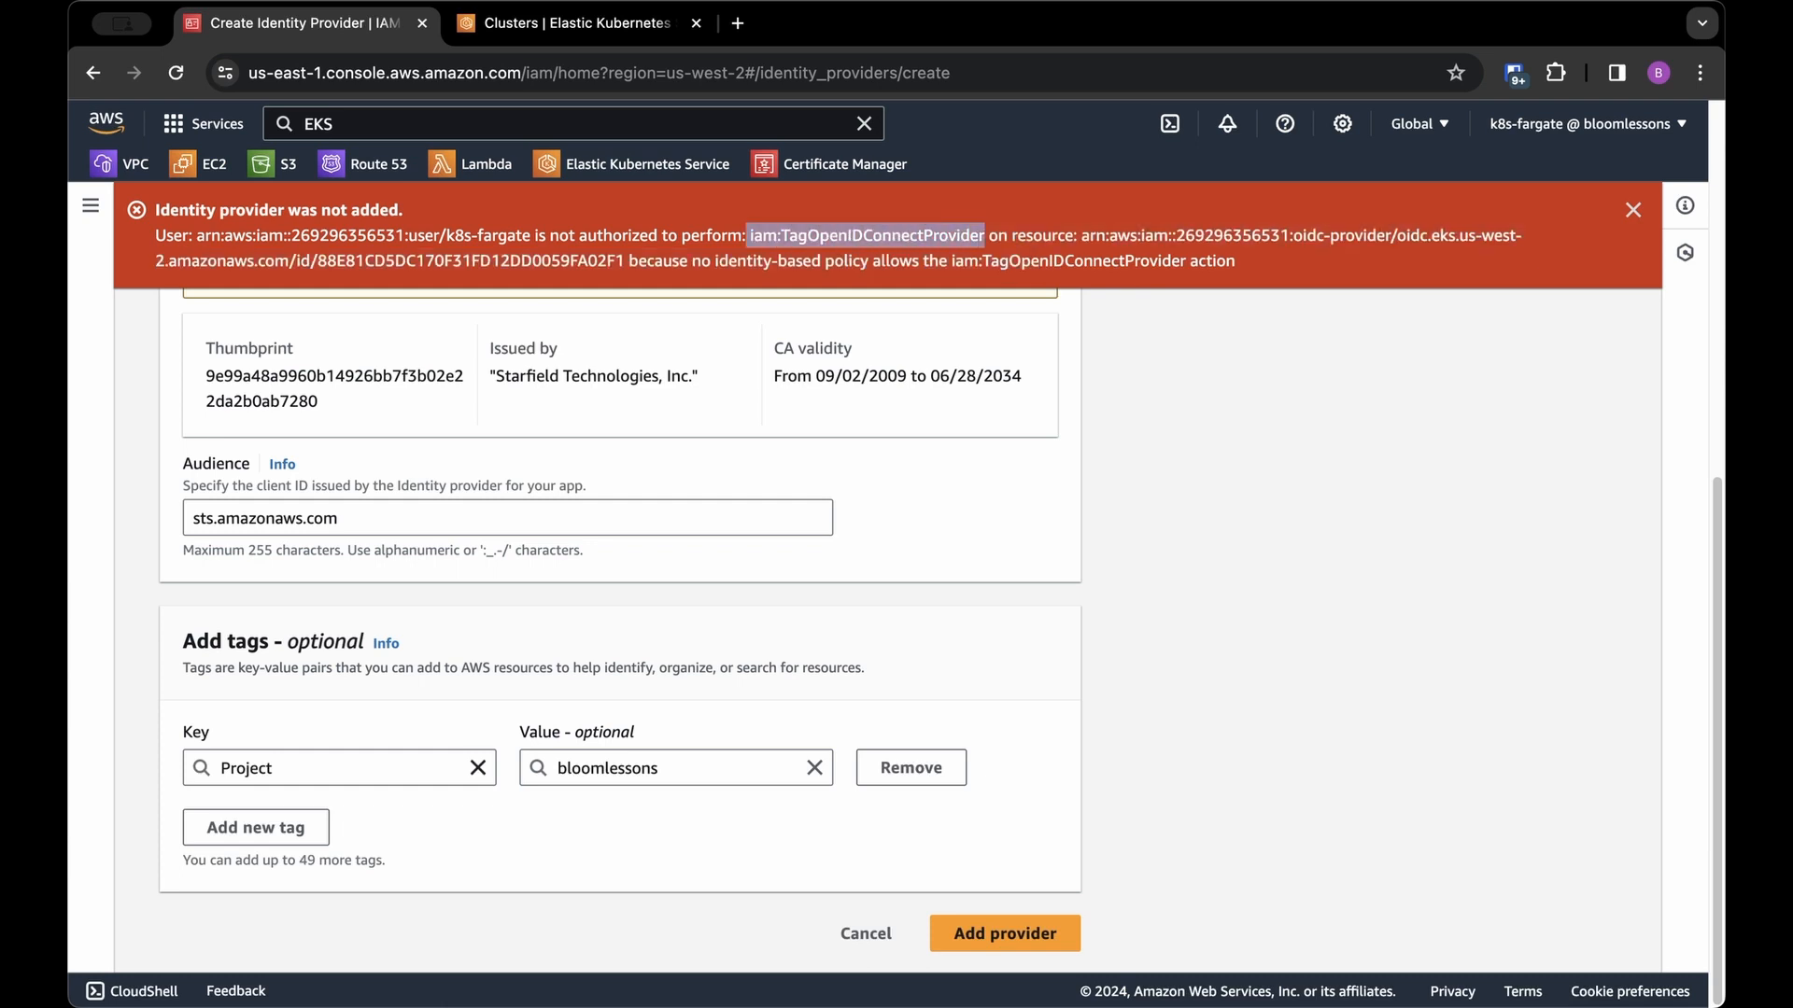
left_click(910, 768)
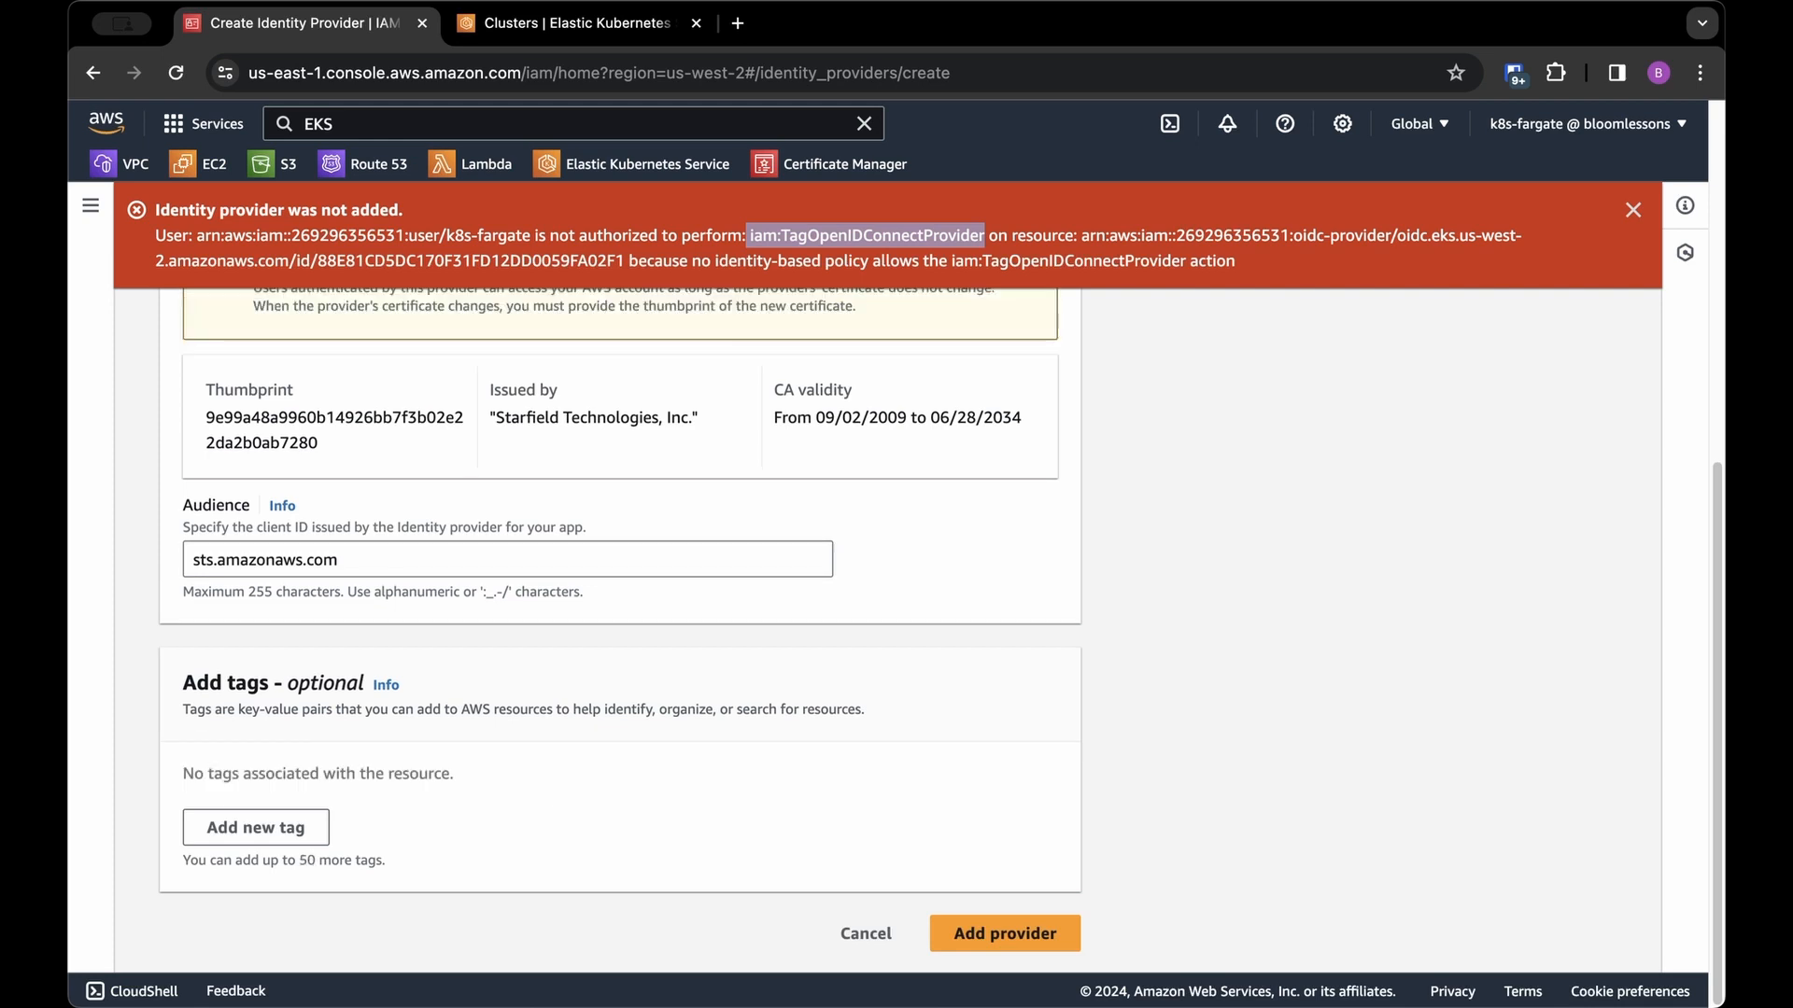
left_click(1632, 209)
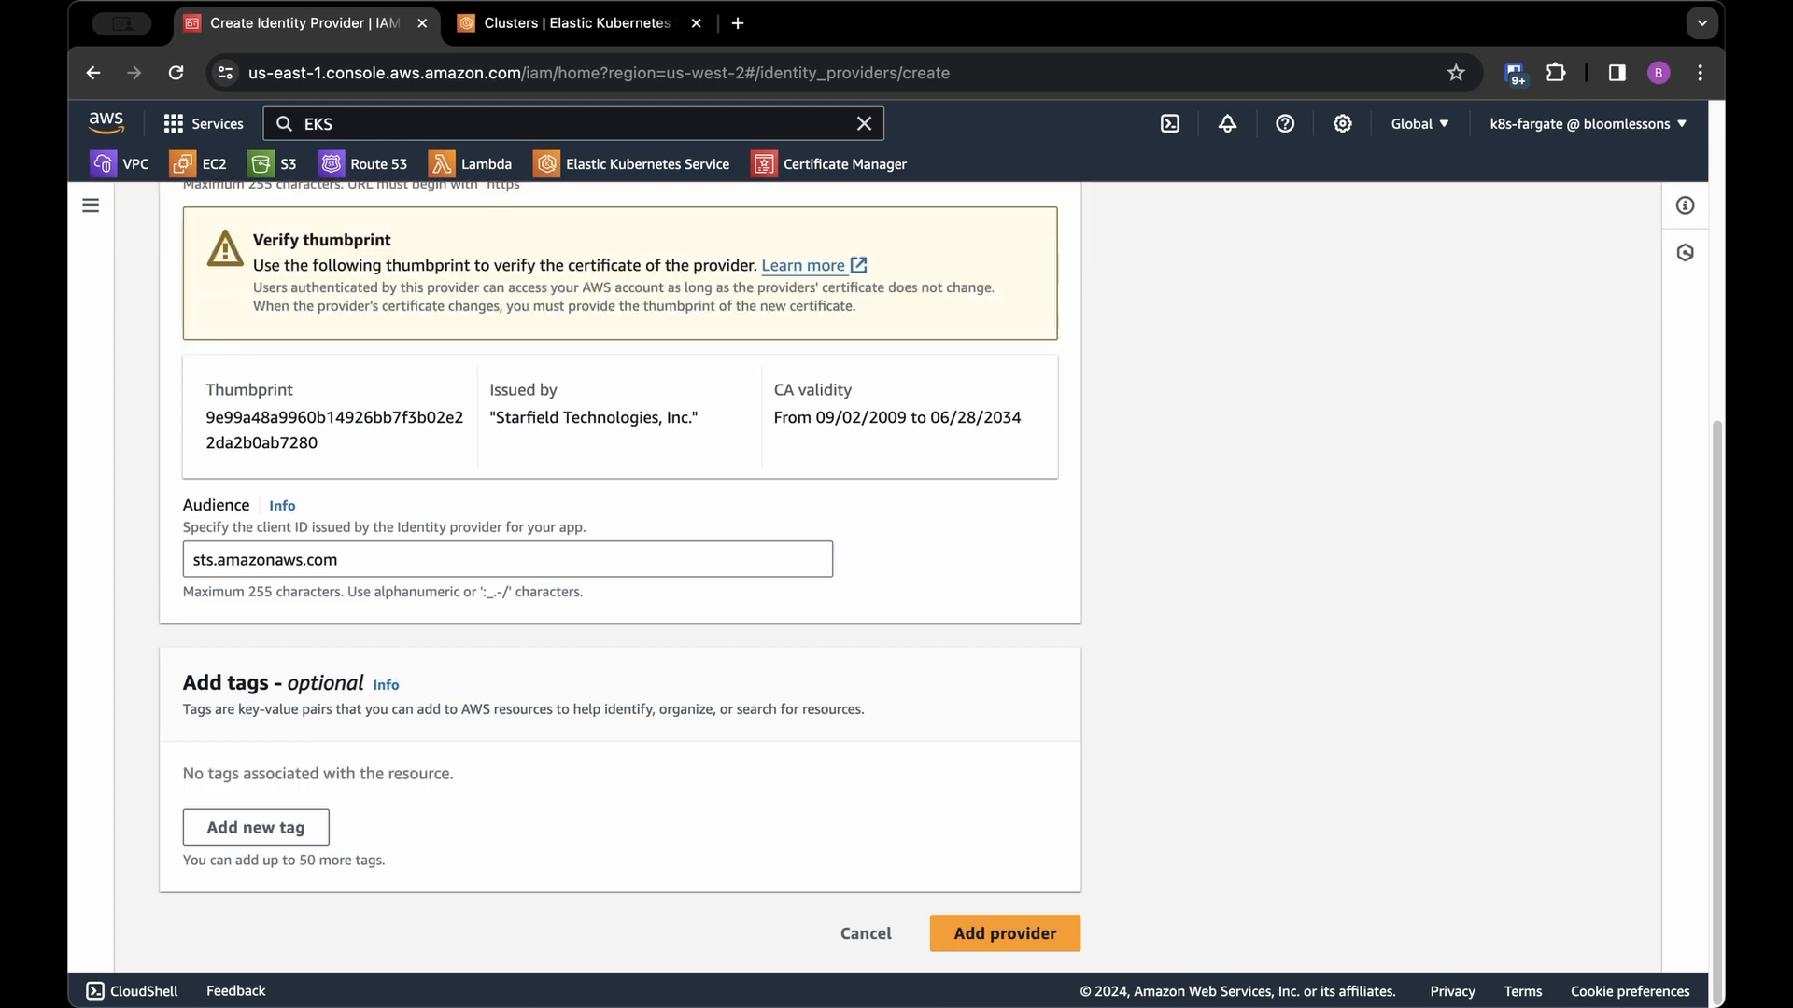
Create the untagged provider and filter the Identity providers list by its ID 88E81CD5DC170F31FD12DD0059FA02F1
left_click(1002, 934)
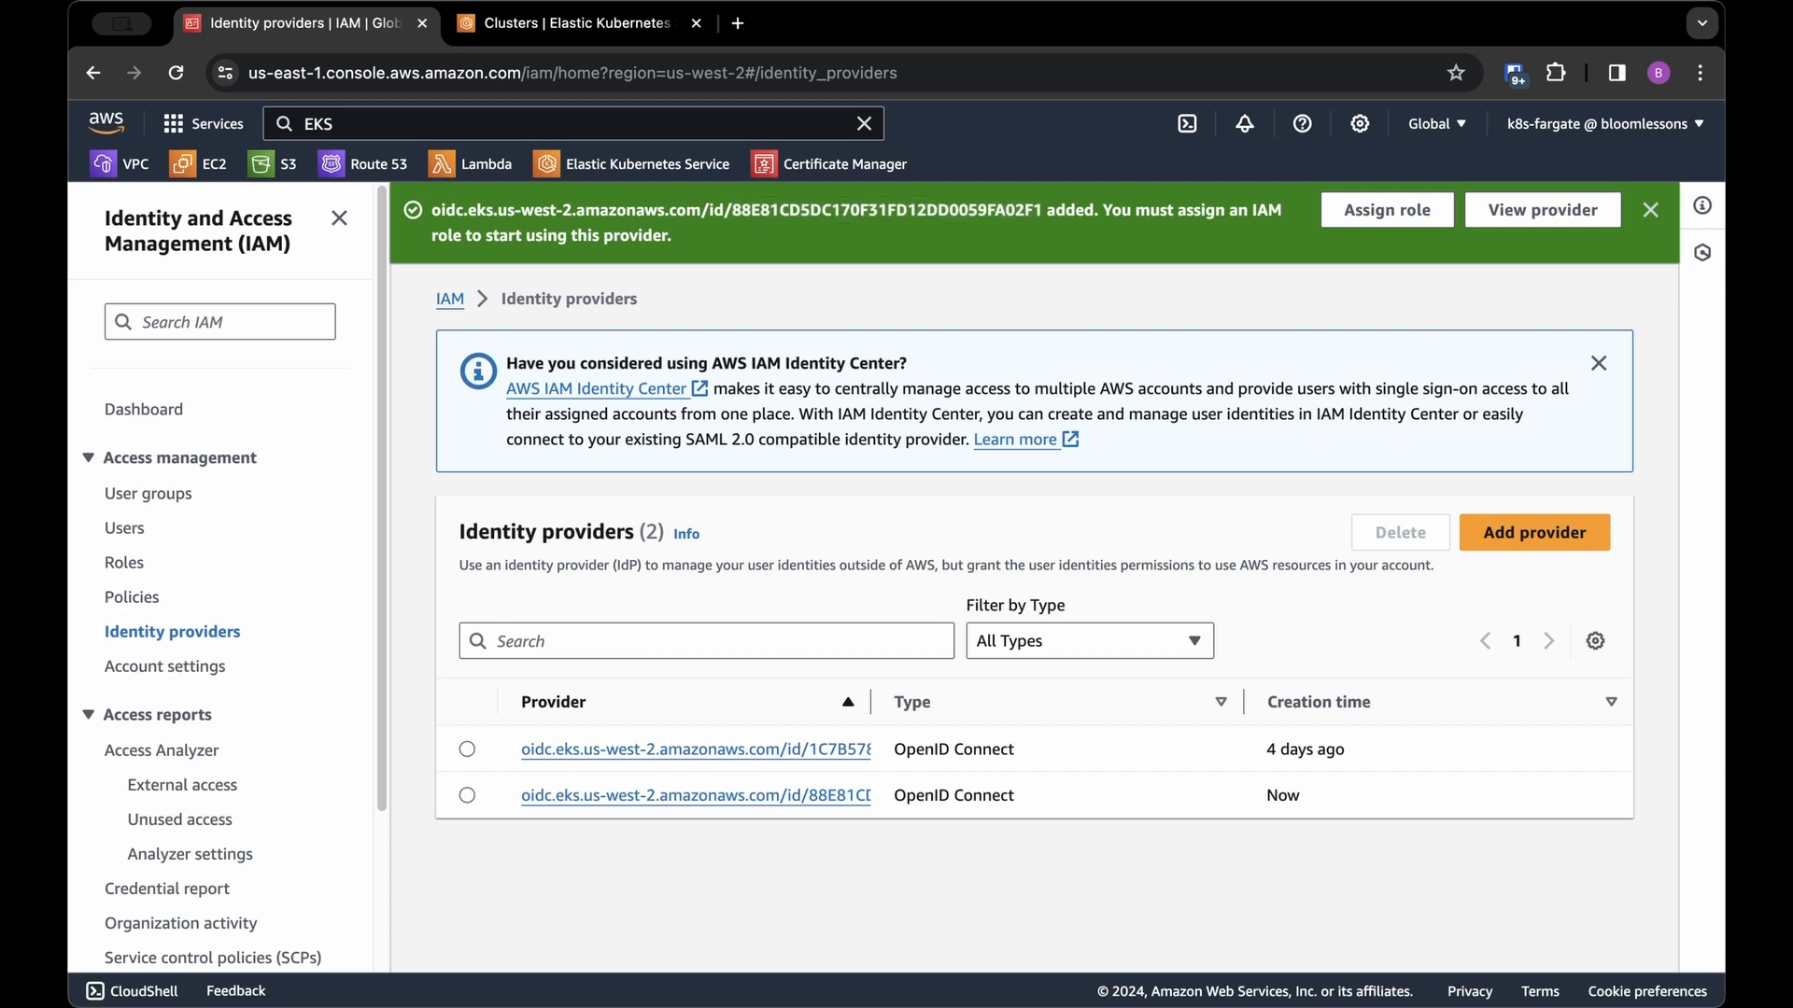
double_click(885, 209)
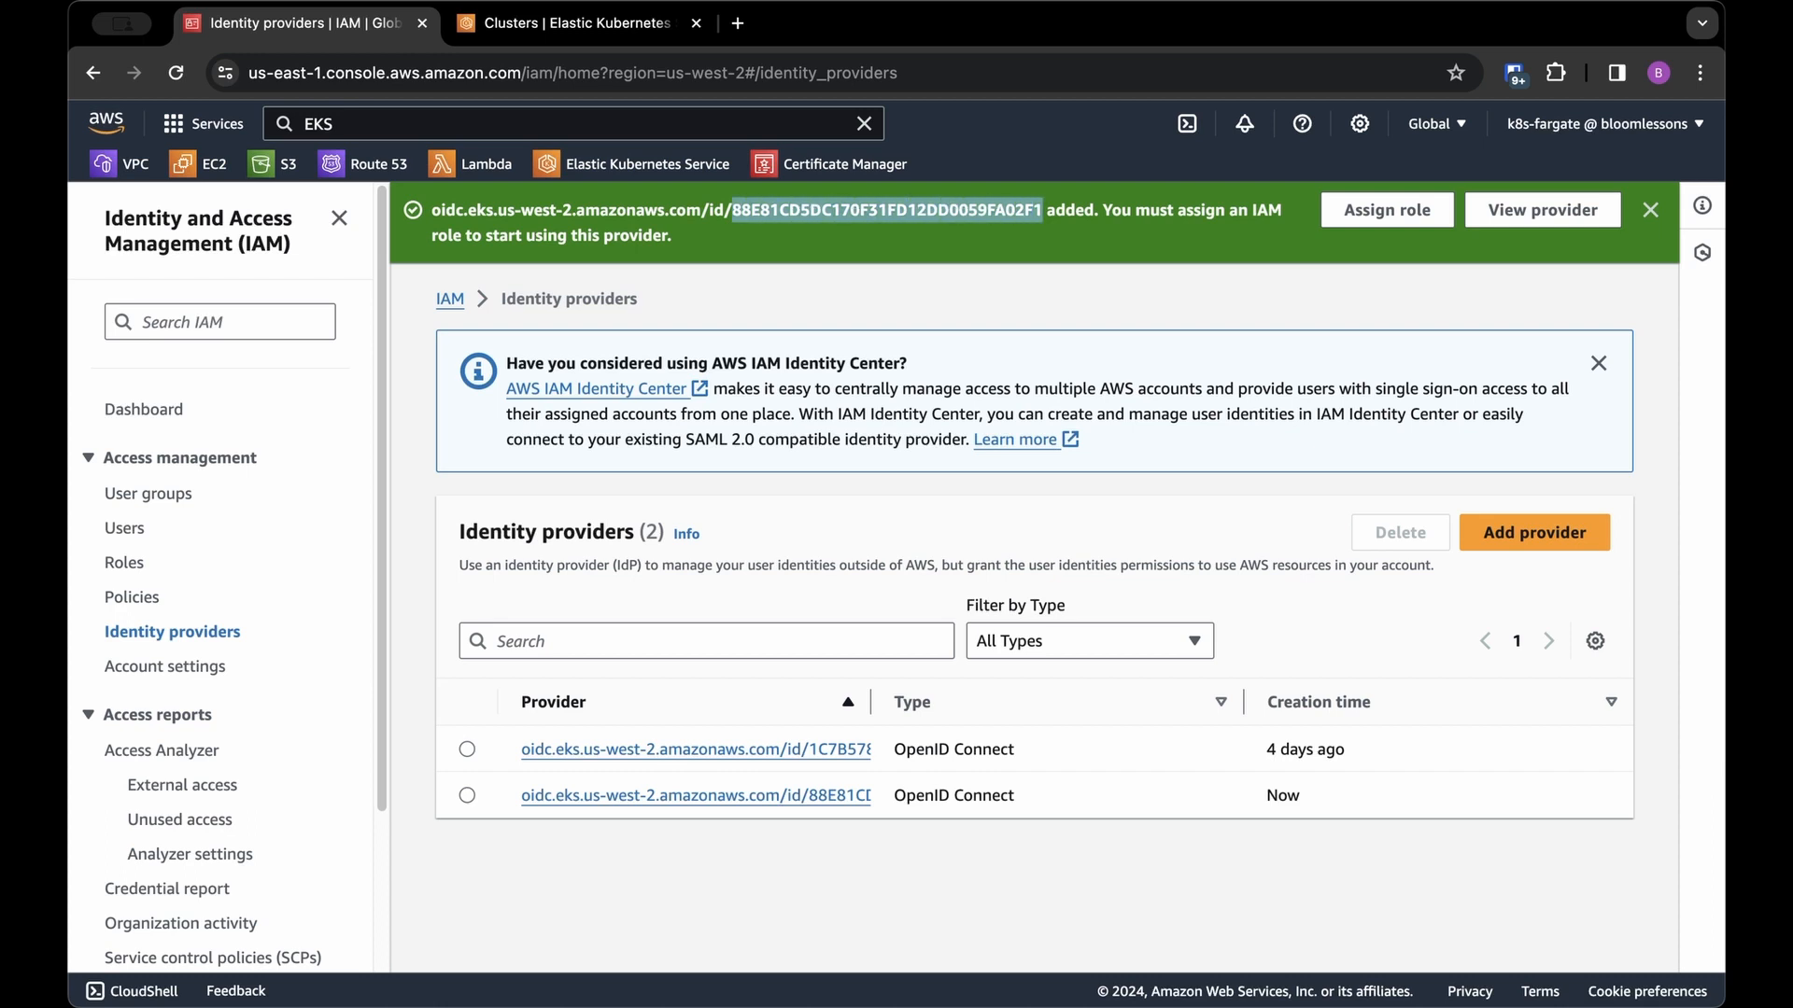
type("88E81CD5DC170F31FD12DD0059FA02F1")
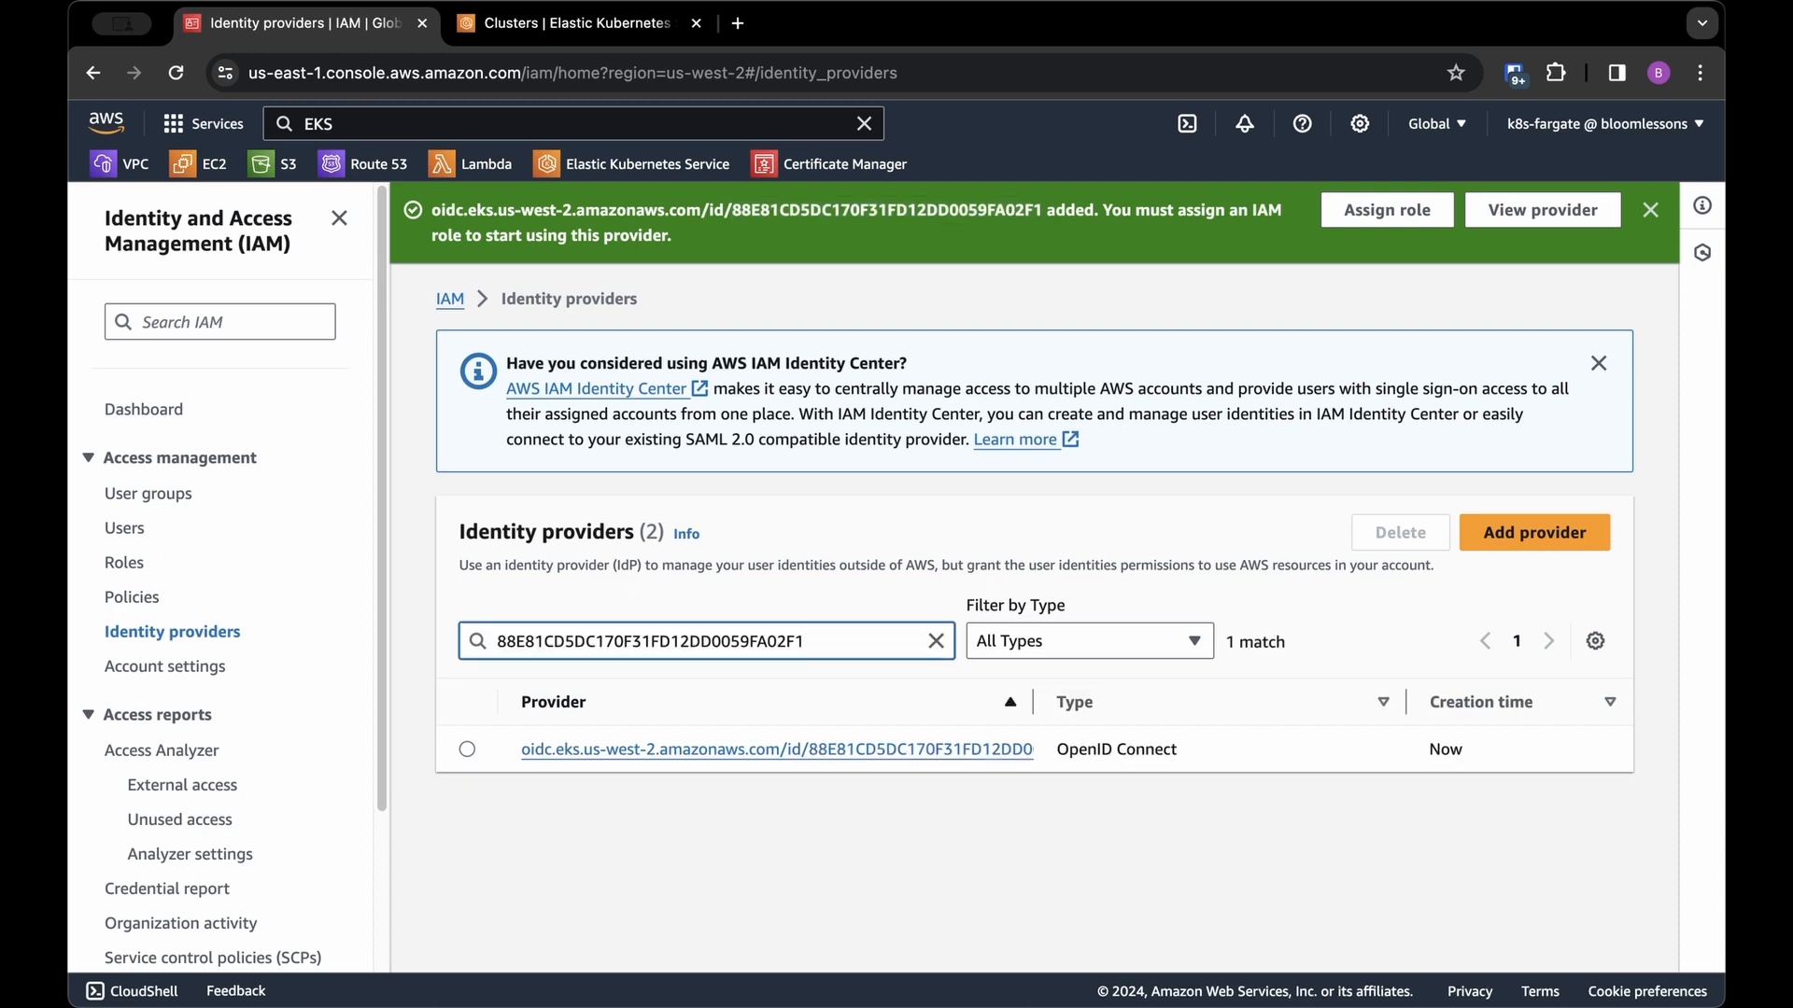